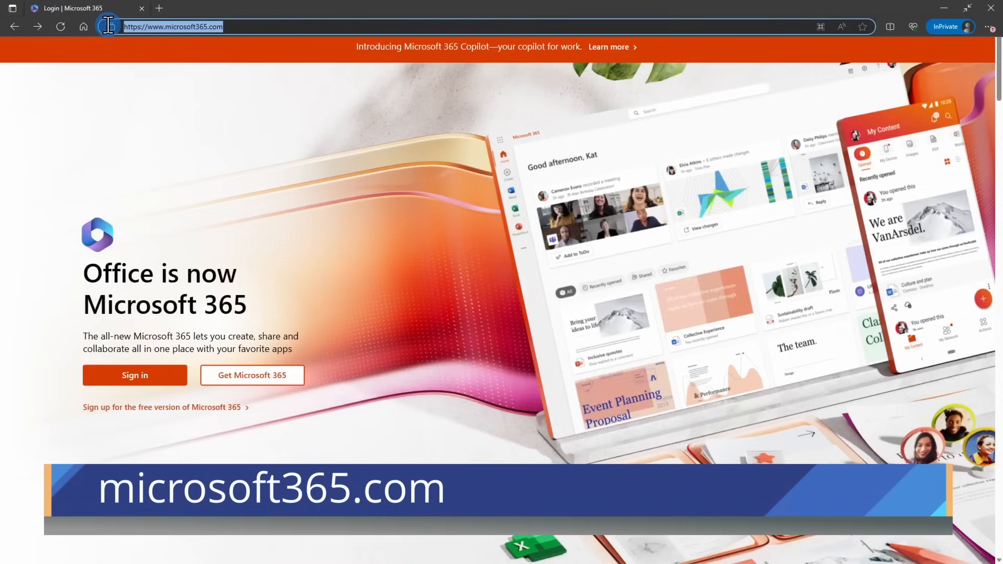
mouse_move(112, 26)
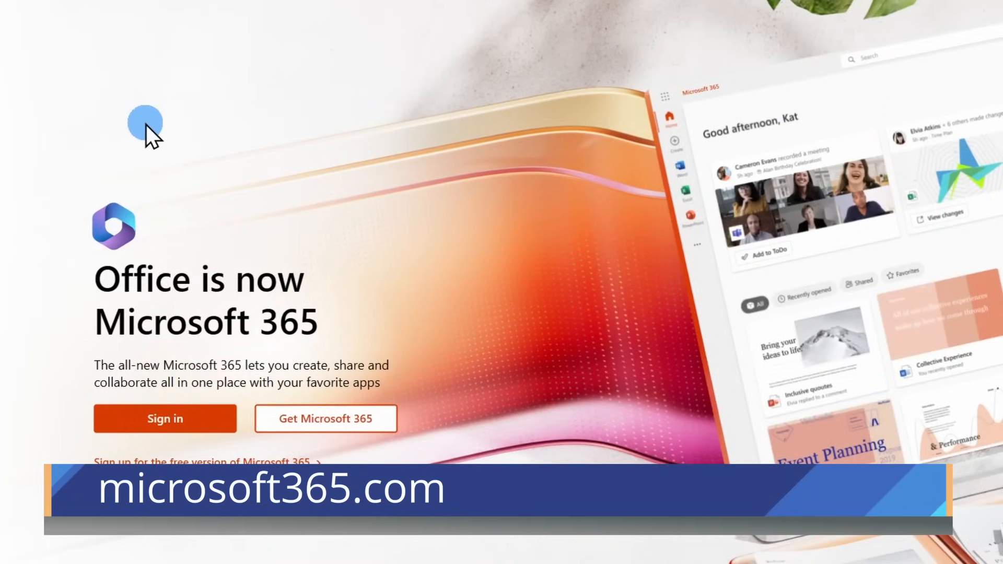
Reach the Microsoft 365 plans page and review the Family and Personal yearly prices
scroll("down", 3)
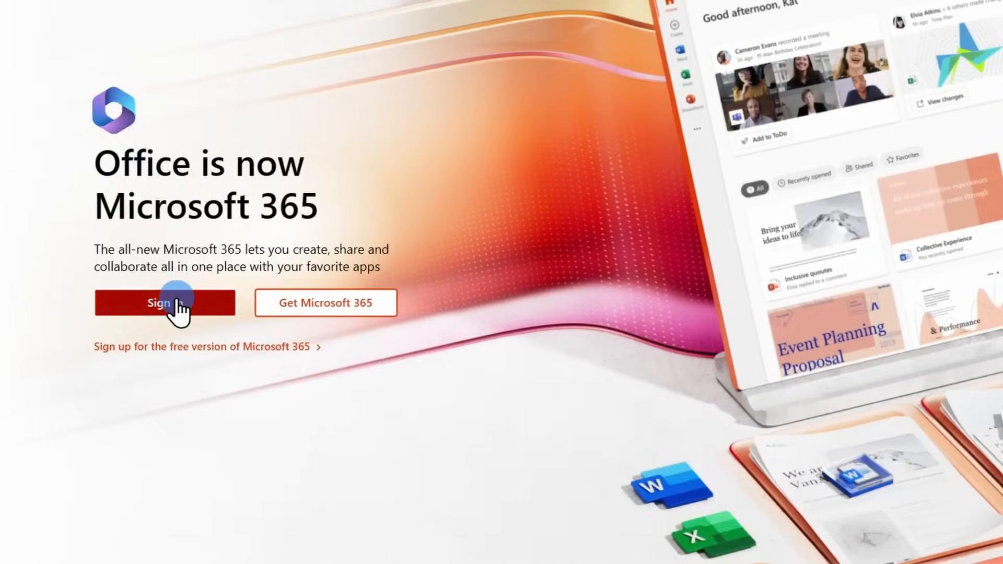
left_click(165, 303)
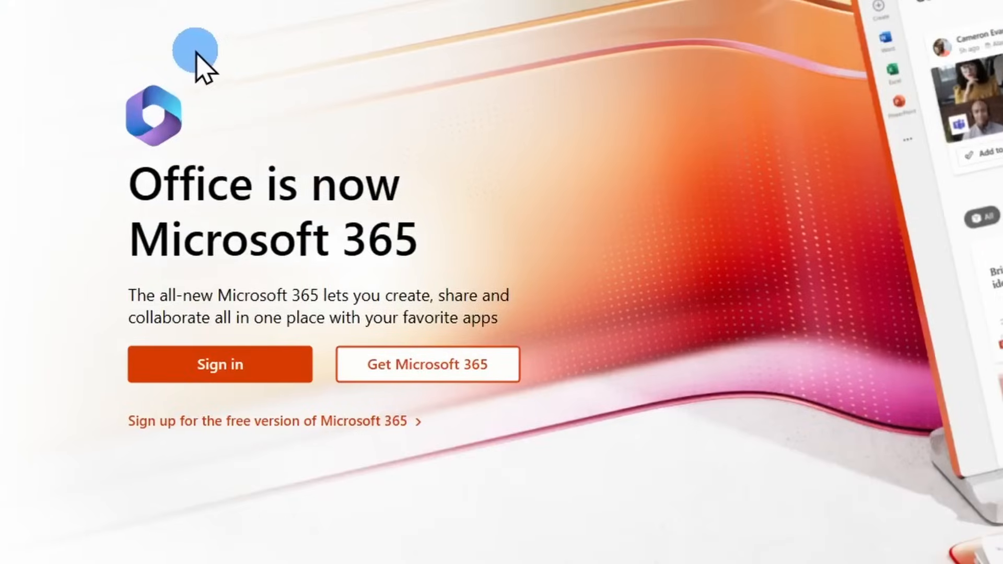
mouse_move(262, 186)
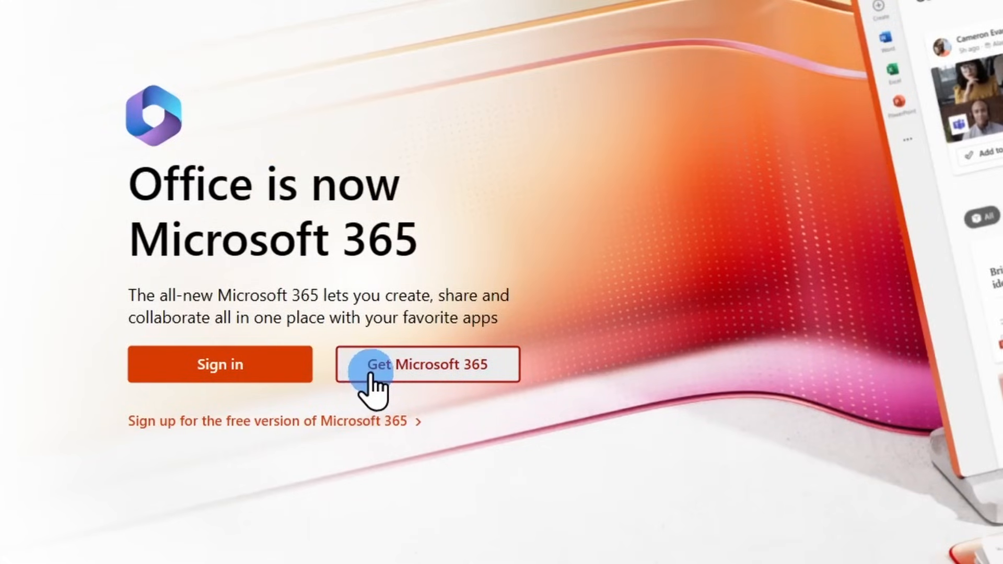
left_click(427, 364)
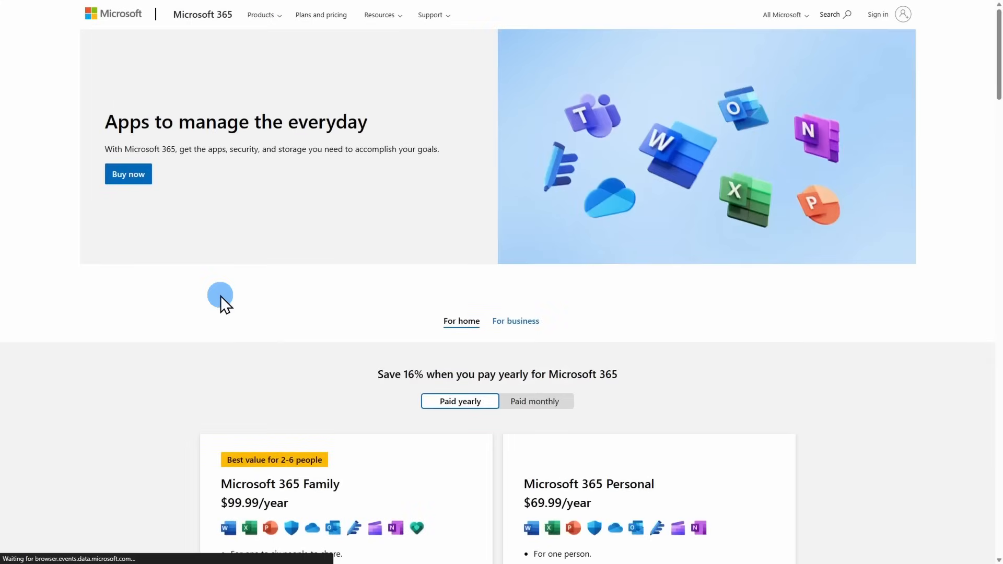
scroll("down", 3)
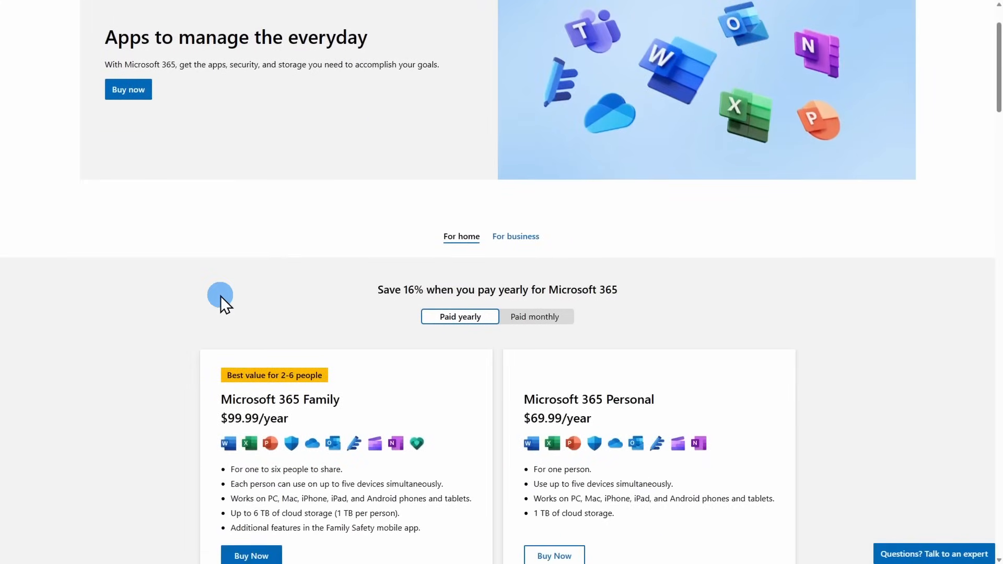
scroll("down", 3)
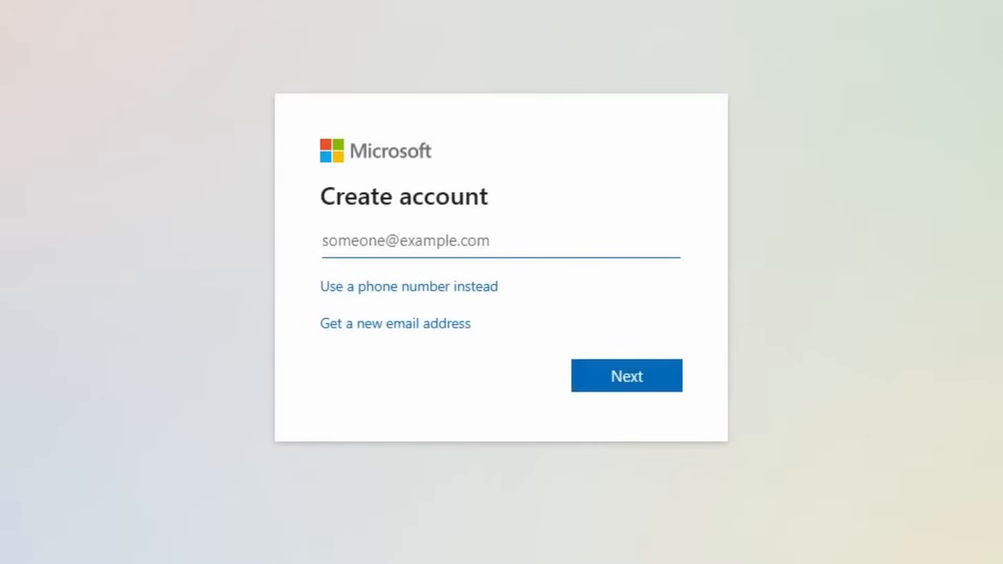
Start entering the email address in the Create account form
left_click(403, 242)
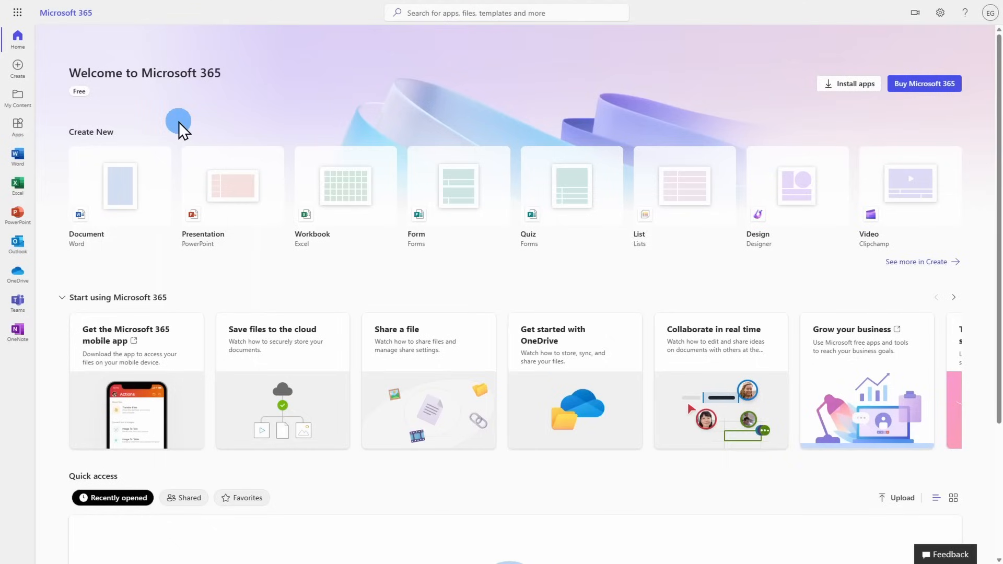
mouse_move(39, 165)
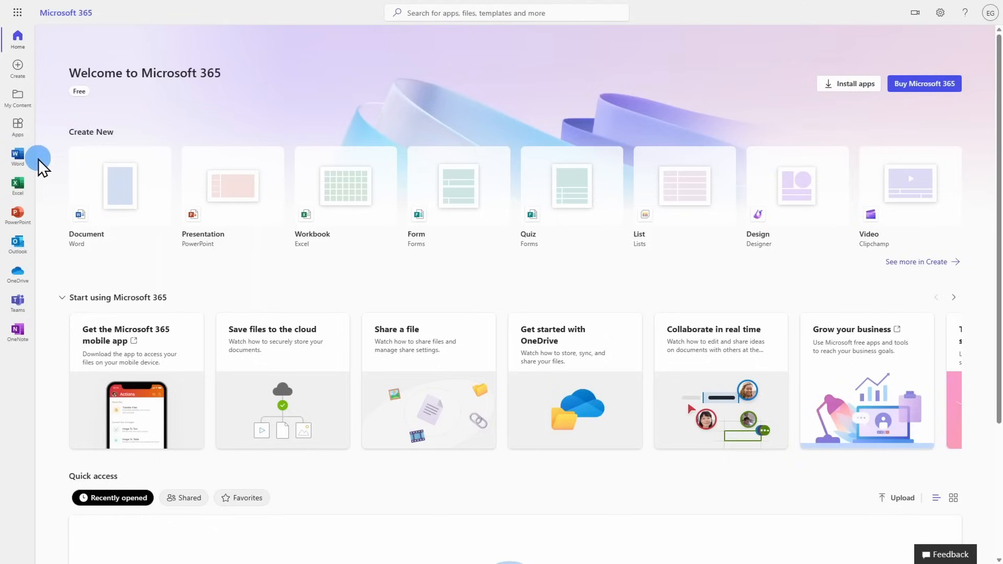
mouse_move(43, 224)
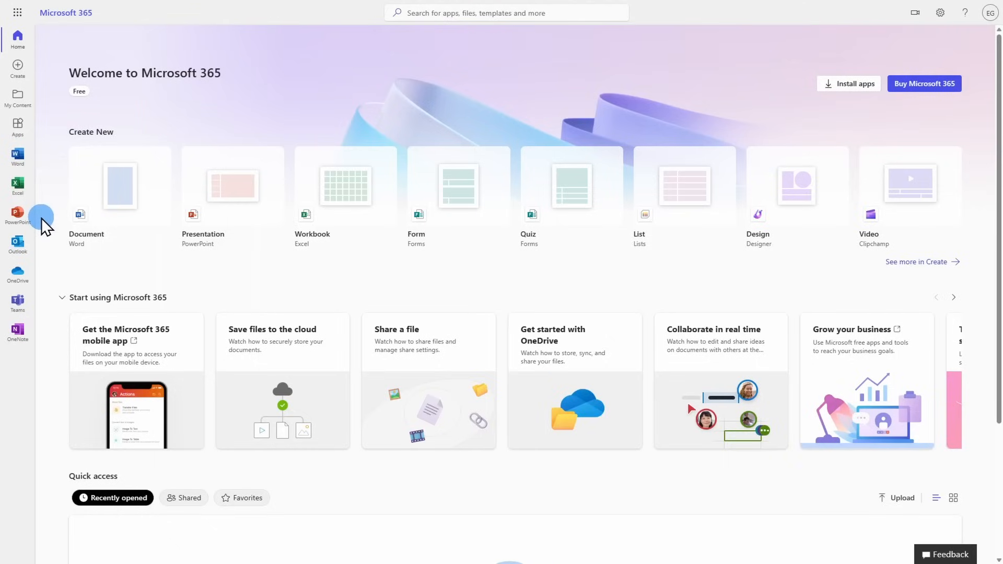
mouse_move(34, 278)
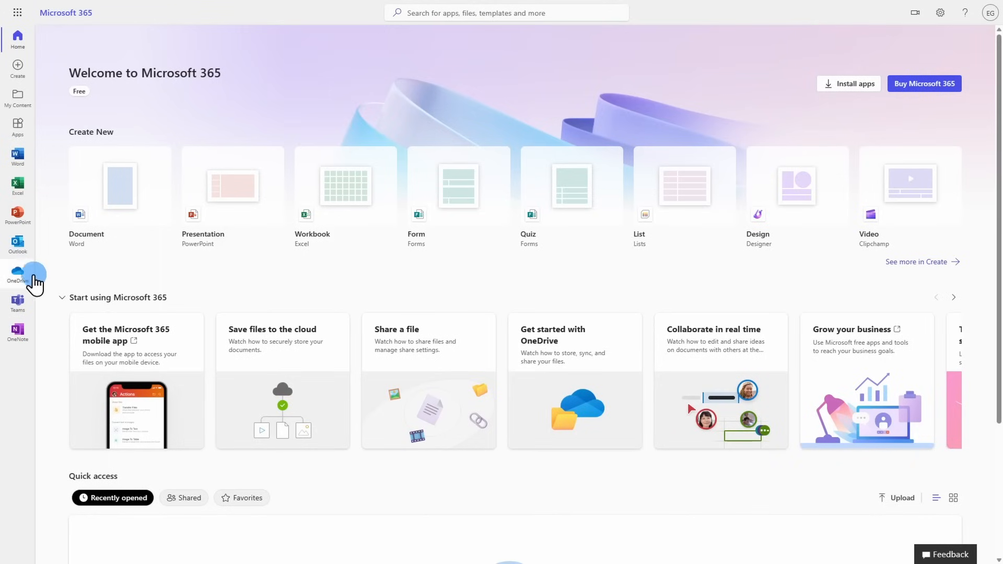
mouse_move(48, 332)
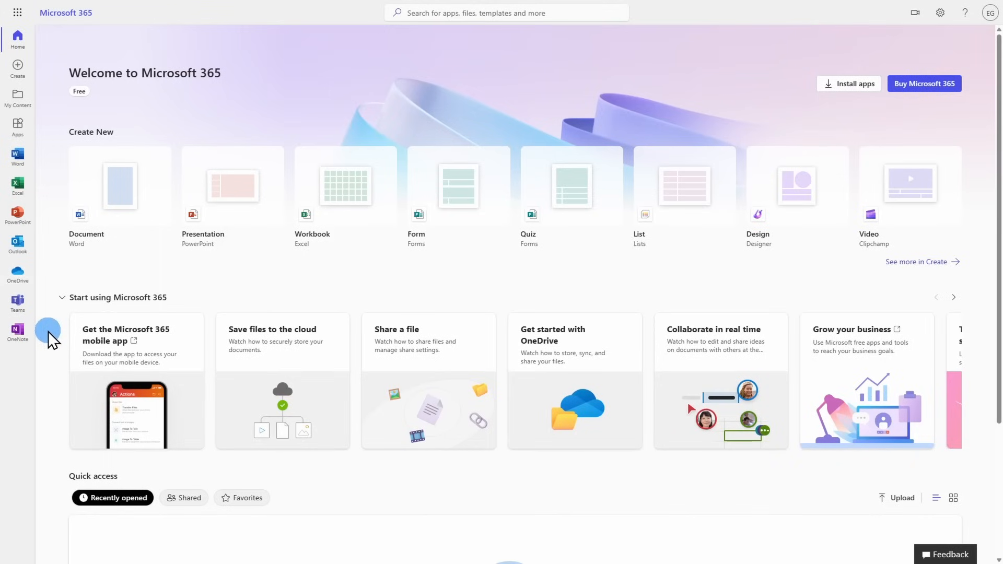
mouse_move(53, 323)
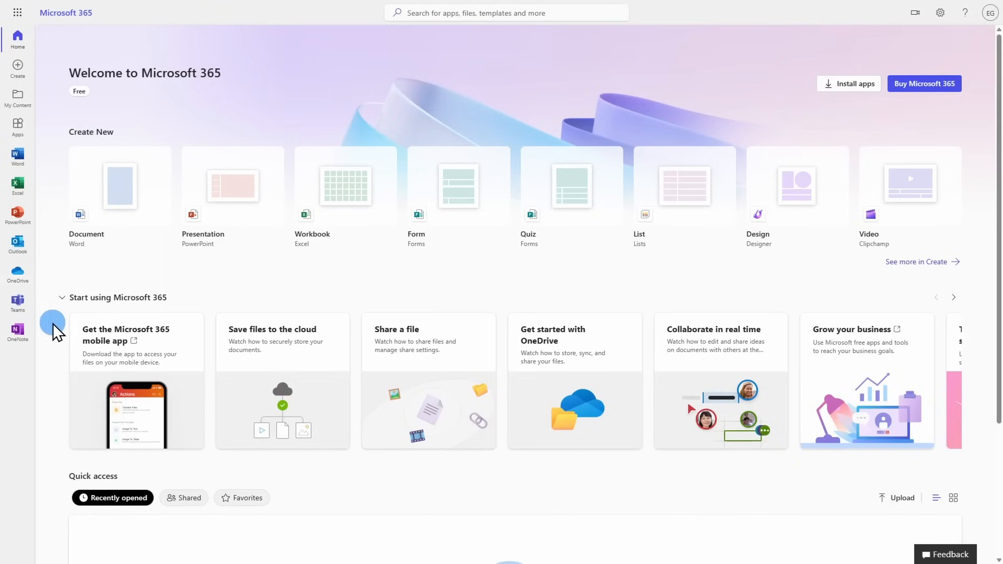
mouse_move(110, 265)
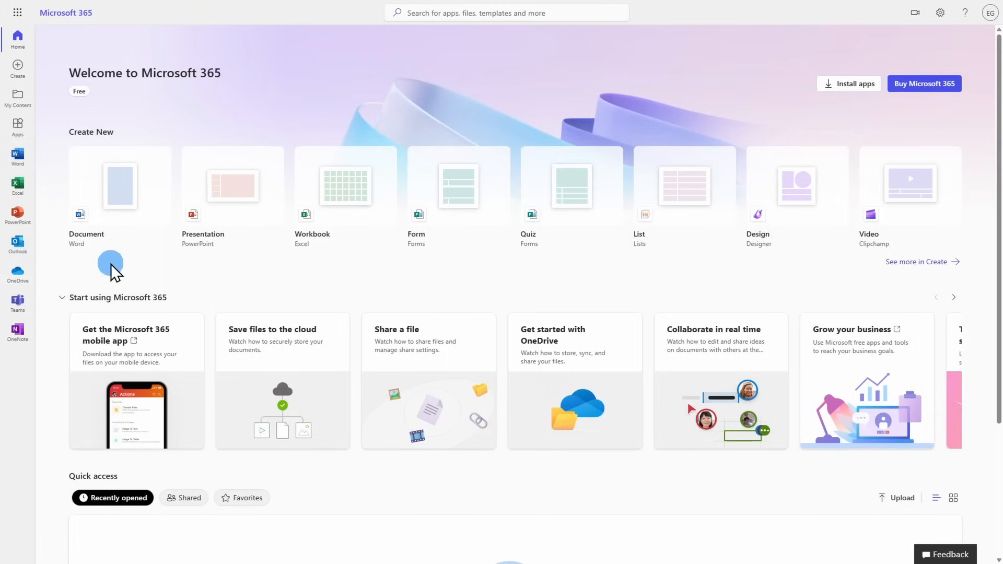
mouse_move(56, 144)
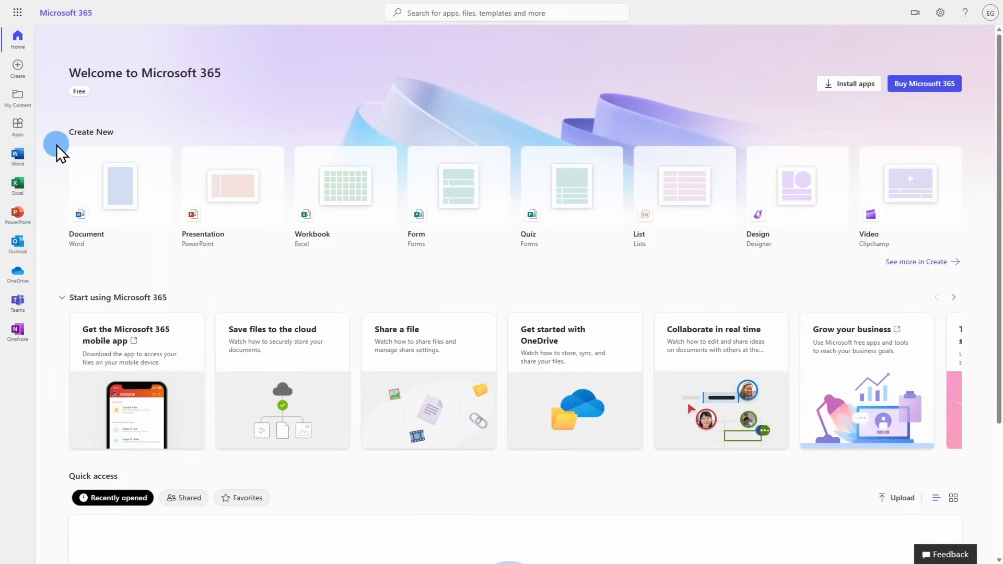
mouse_move(36, 156)
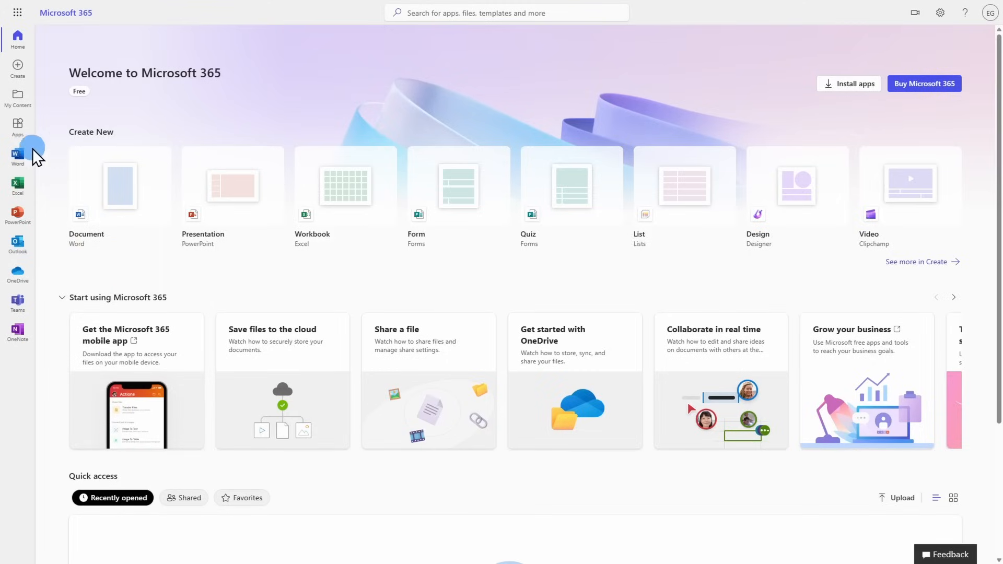
Go to Word's start page and start uploading a document from the computer
left_click(17, 156)
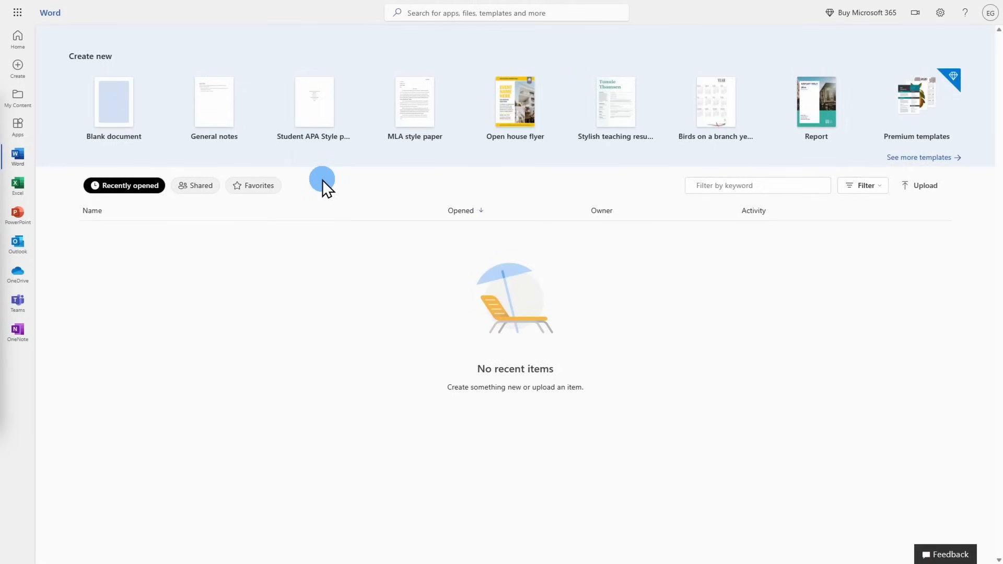
mouse_move(567, 181)
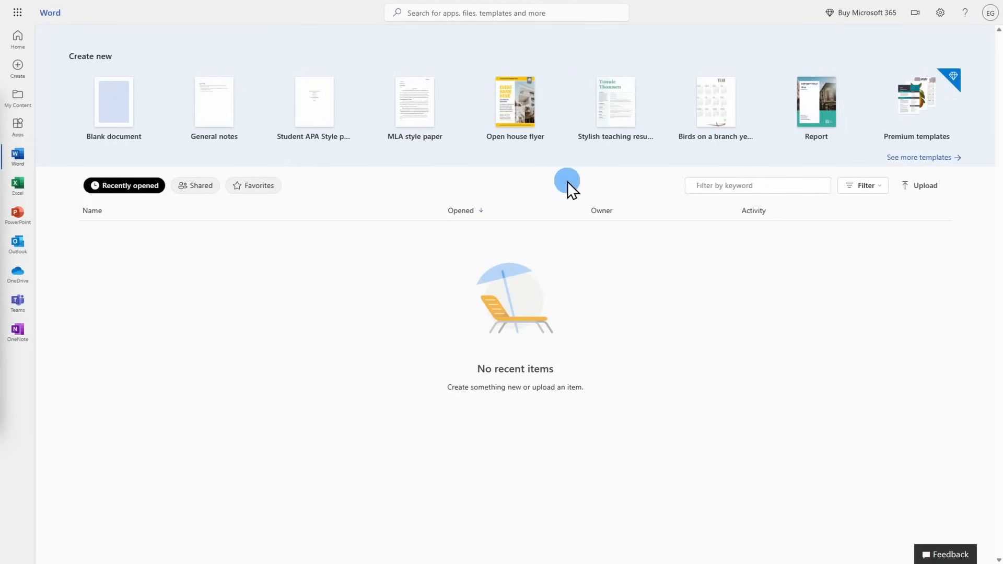
mouse_move(871, 182)
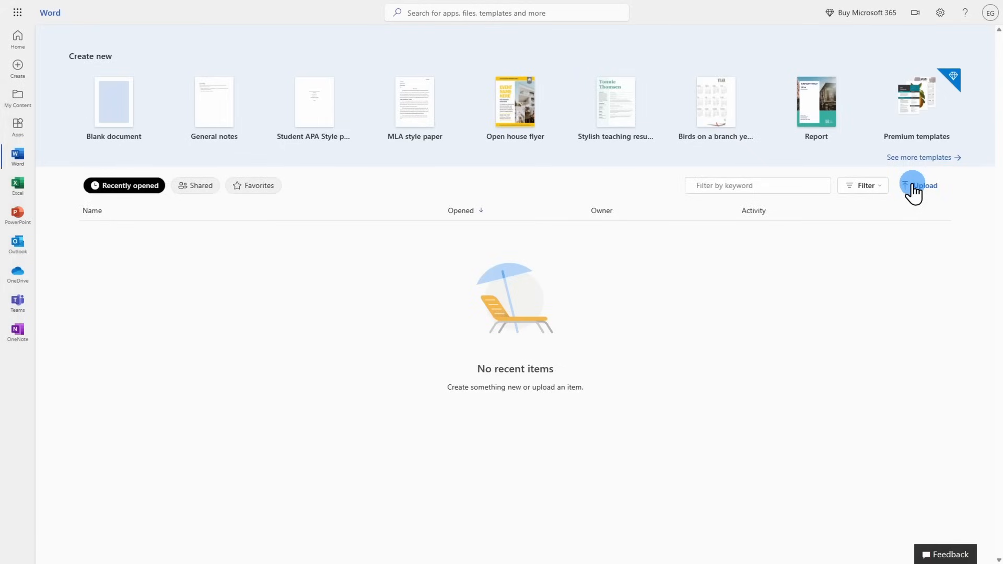
left_click(922, 186)
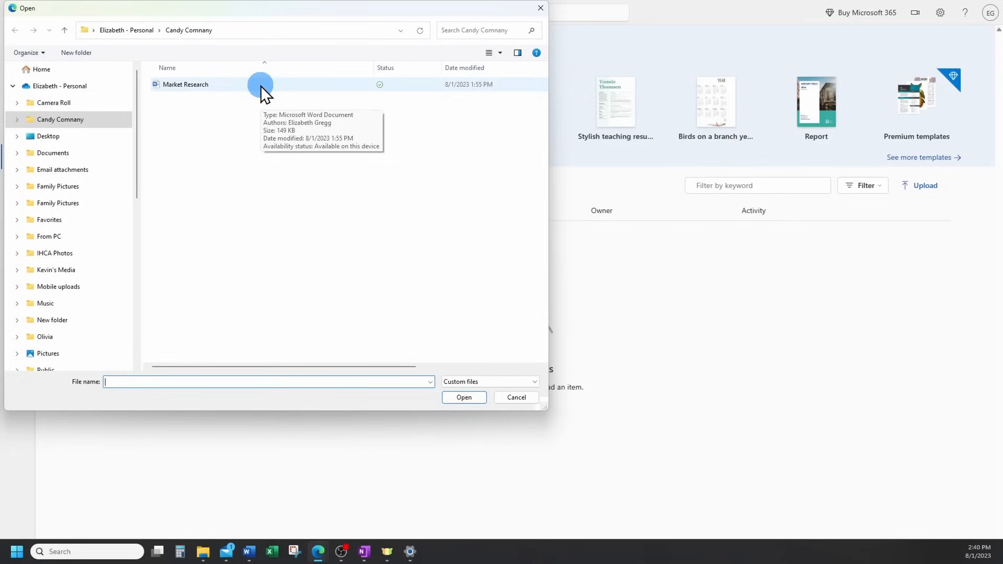
Upload the Market Research document from the candy company folder into Word
left_click(186, 84)
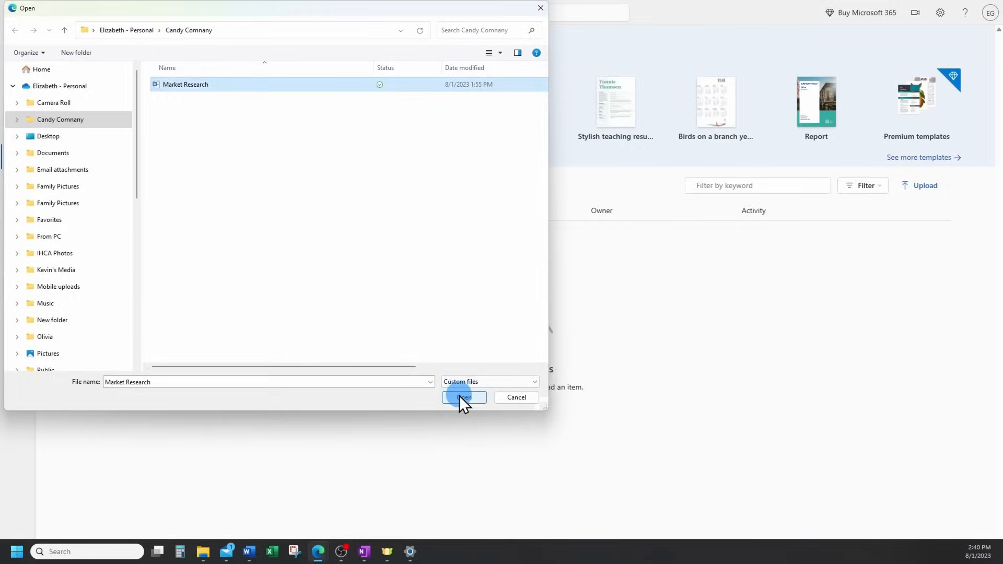
left_click(463, 397)
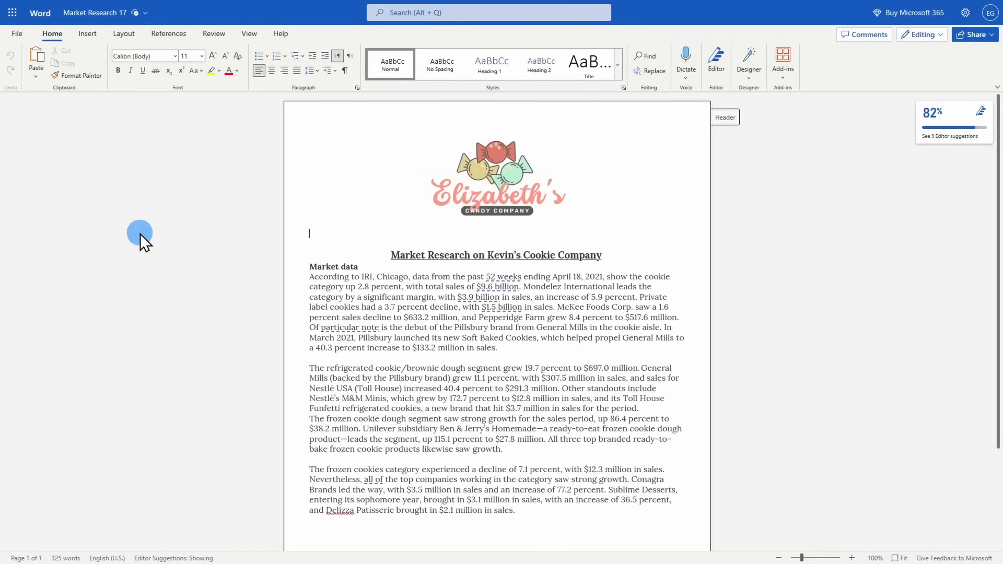
mouse_move(400, 234)
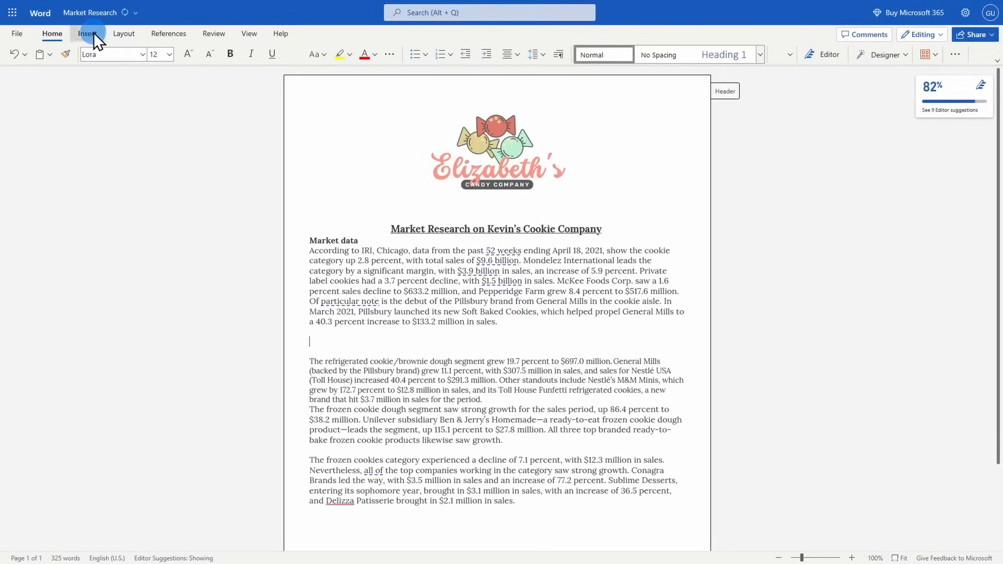
Insert an empty 6x5 table below the Market data paragraph
left_click(87, 33)
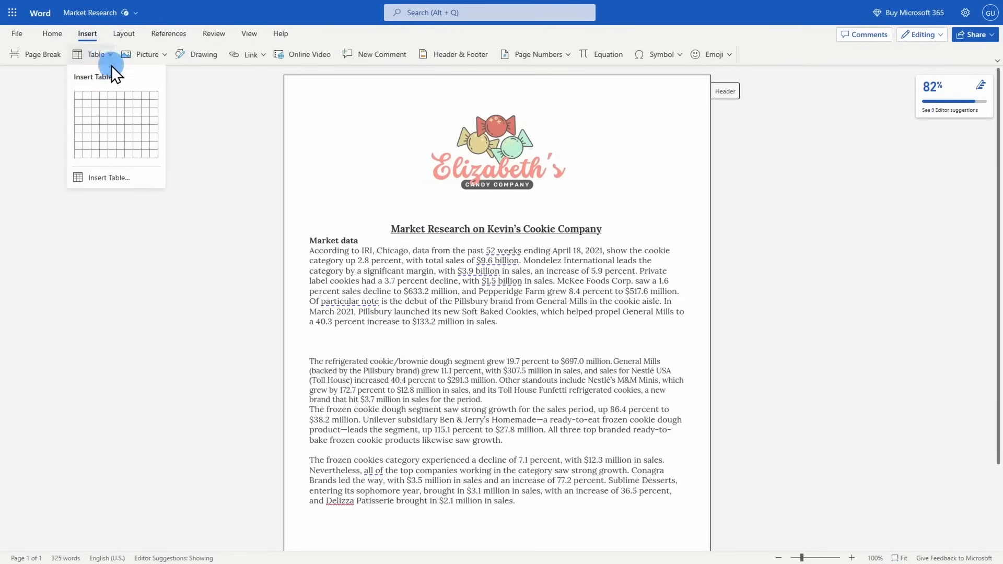
mouse_move(120, 127)
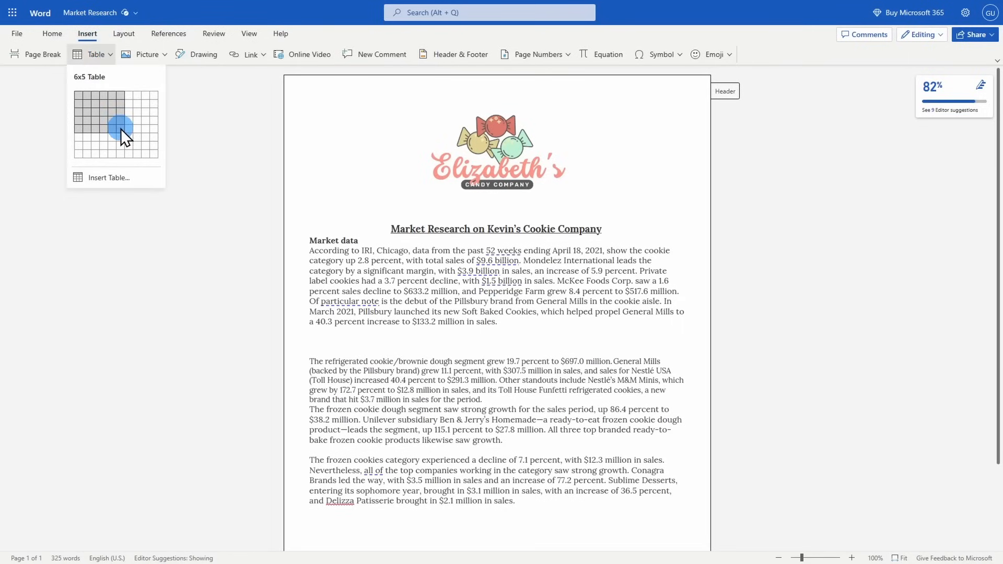
left_click(121, 127)
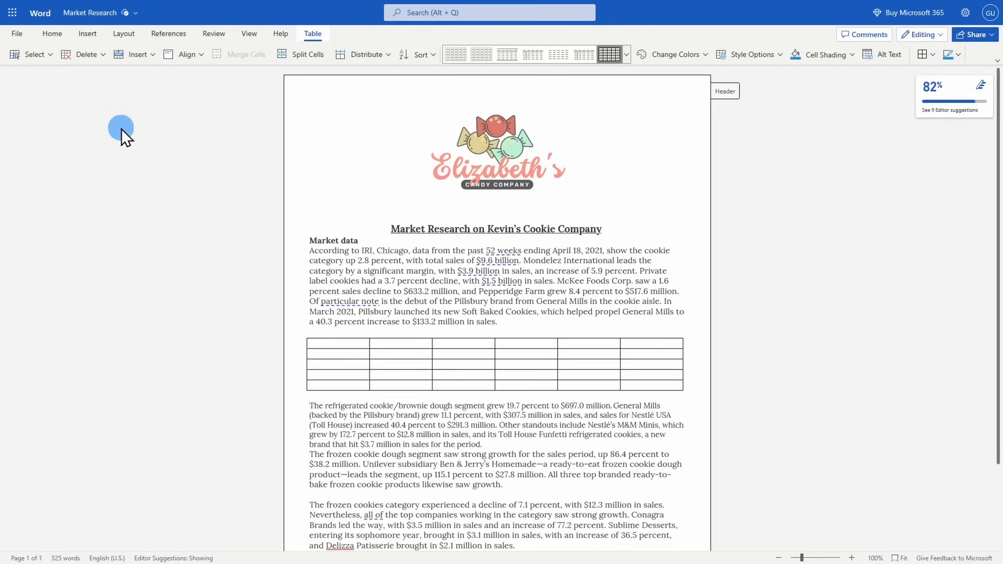
left_click(312, 344)
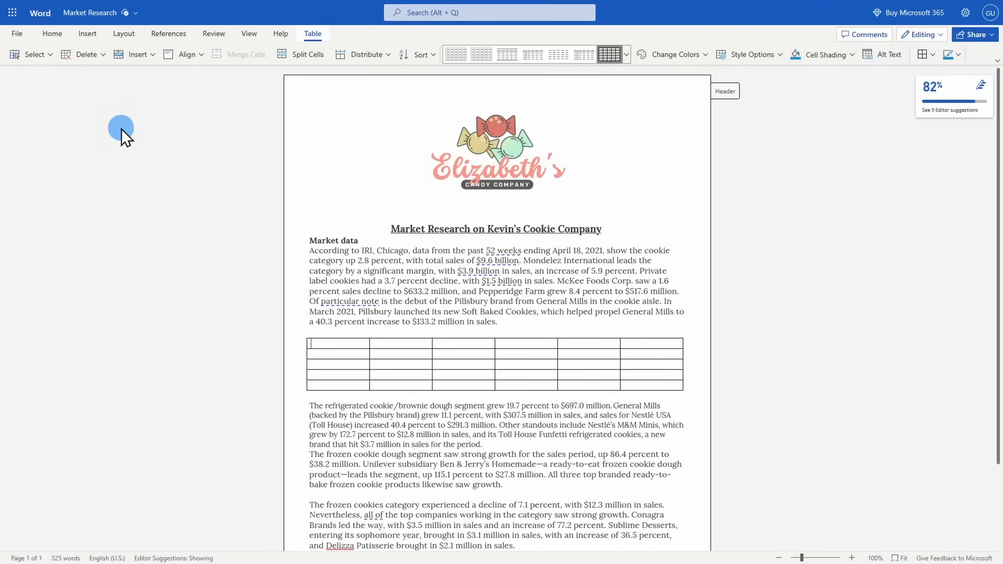
mouse_move(30, 38)
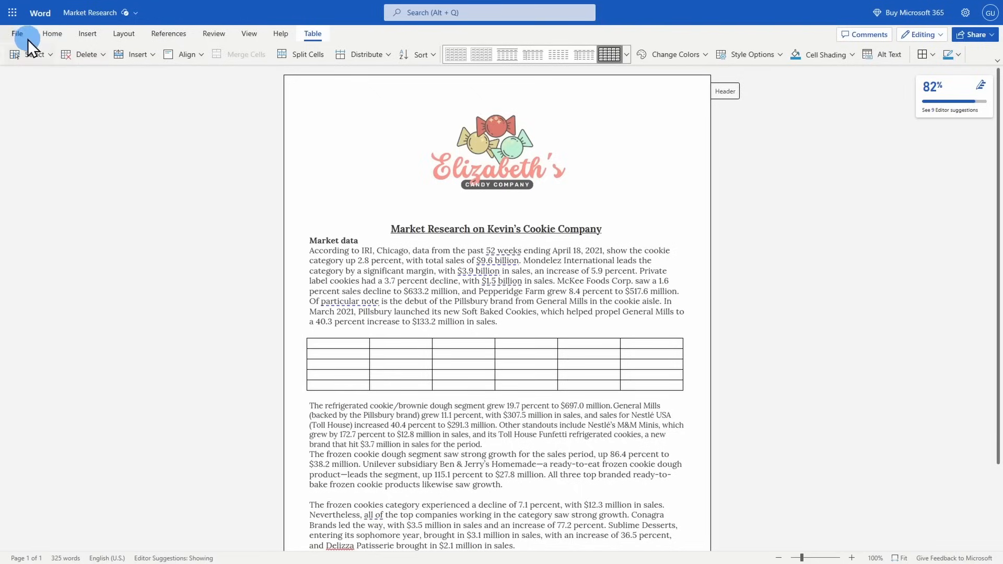
Download a copy of the Market Research document via Save as
left_click(17, 34)
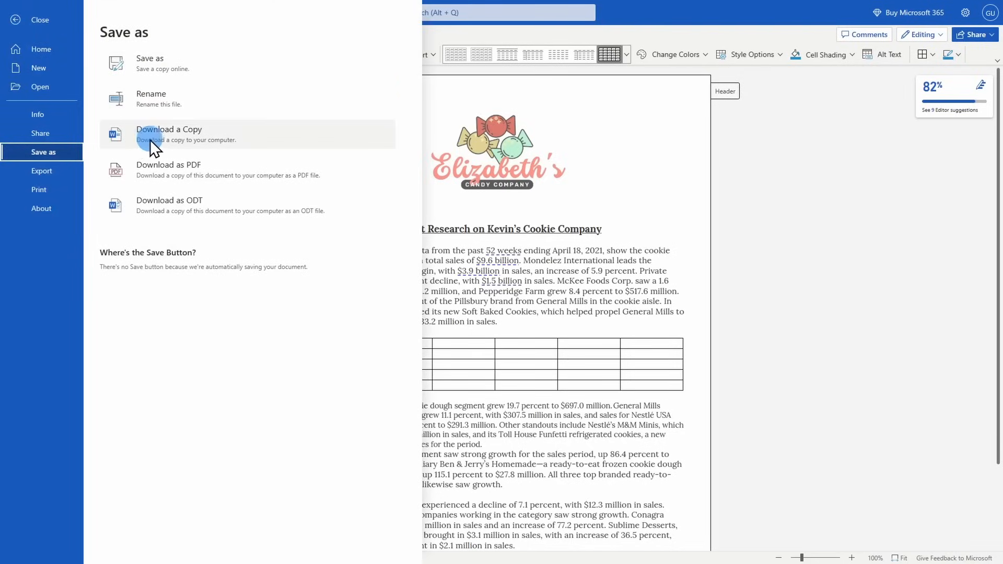
left_click(169, 135)
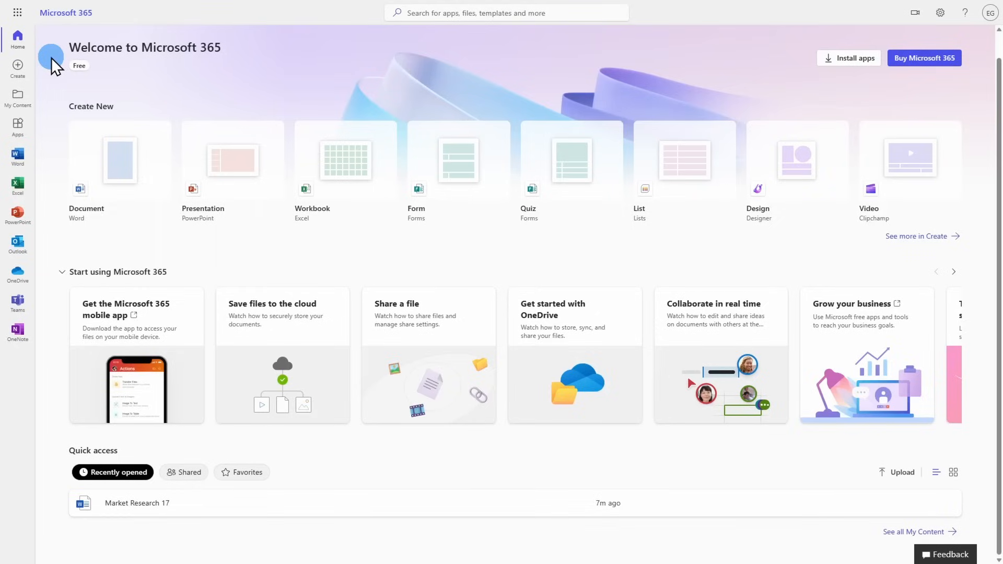
mouse_move(30, 296)
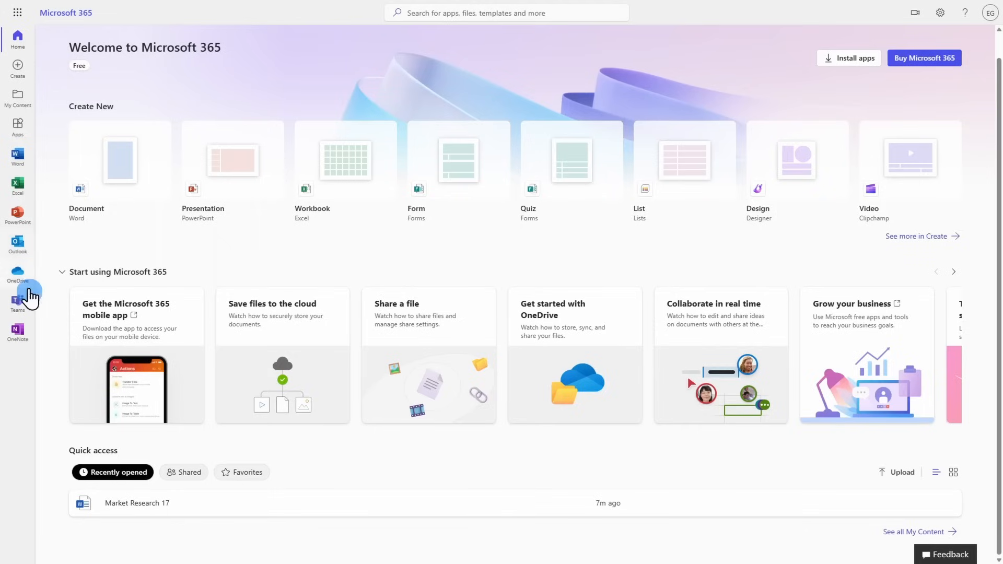
mouse_move(114, 457)
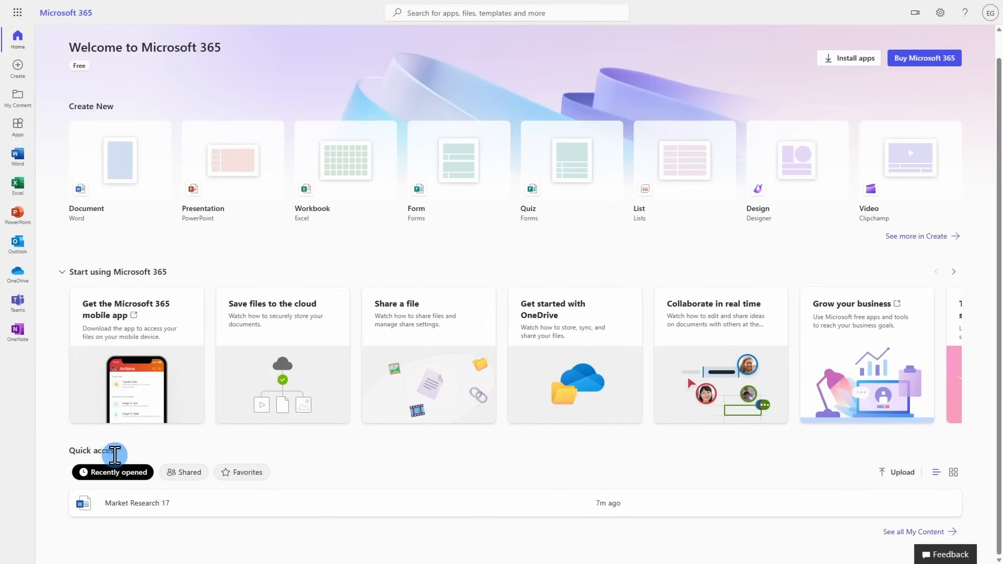
mouse_move(132, 454)
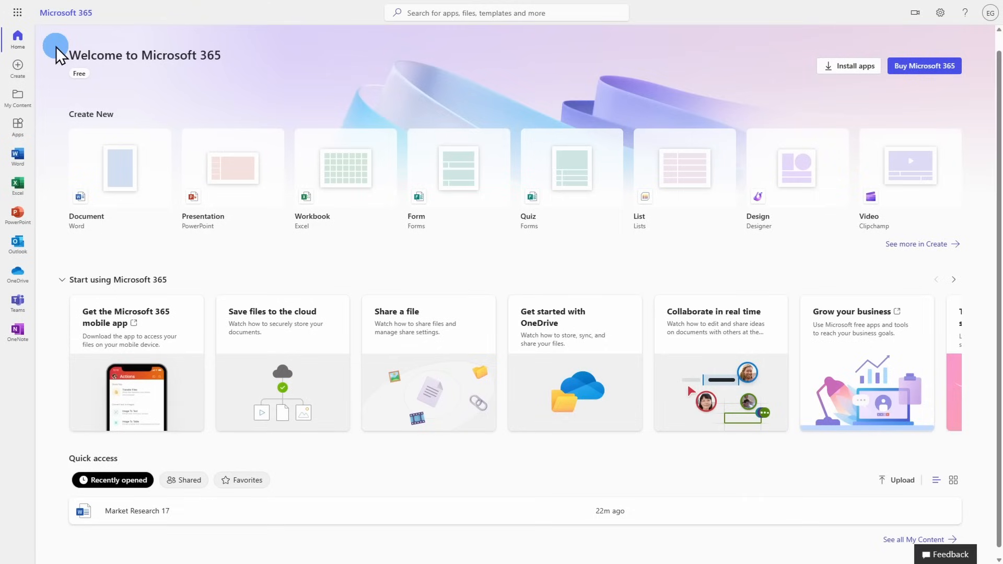
mouse_move(62, 477)
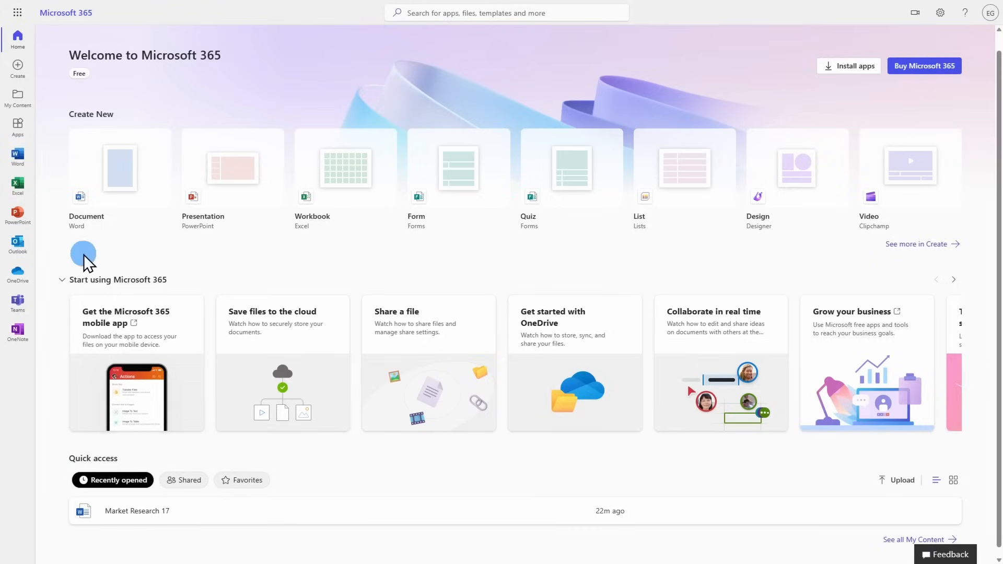
mouse_move(73, 256)
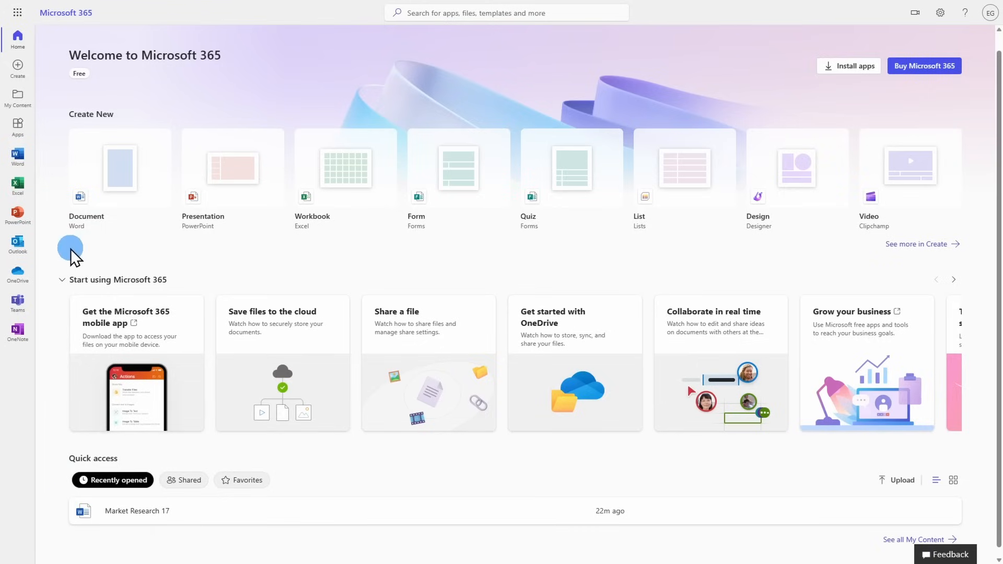
mouse_move(18, 216)
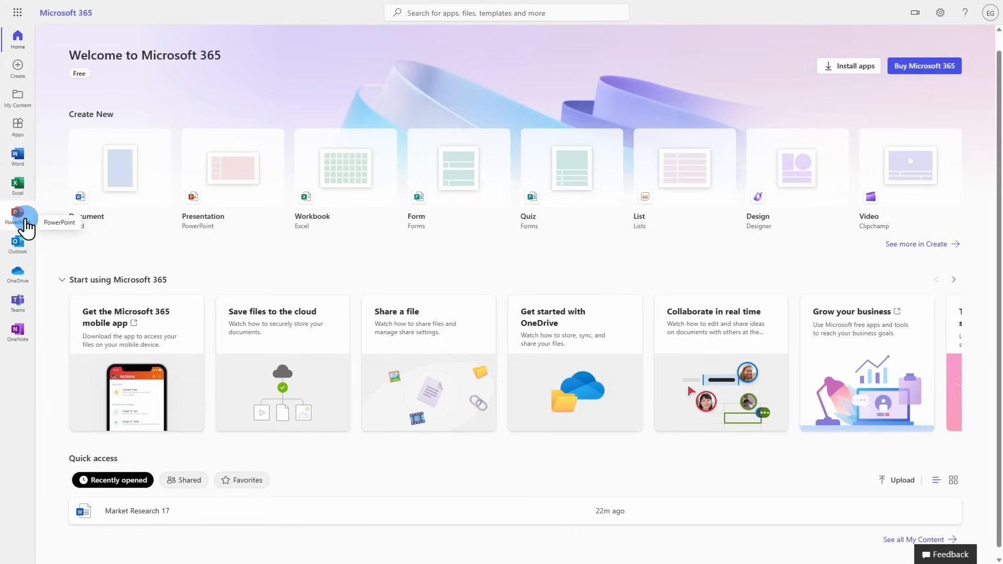
Switch to the PowerPoint start page from the app bar
left_click(18, 212)
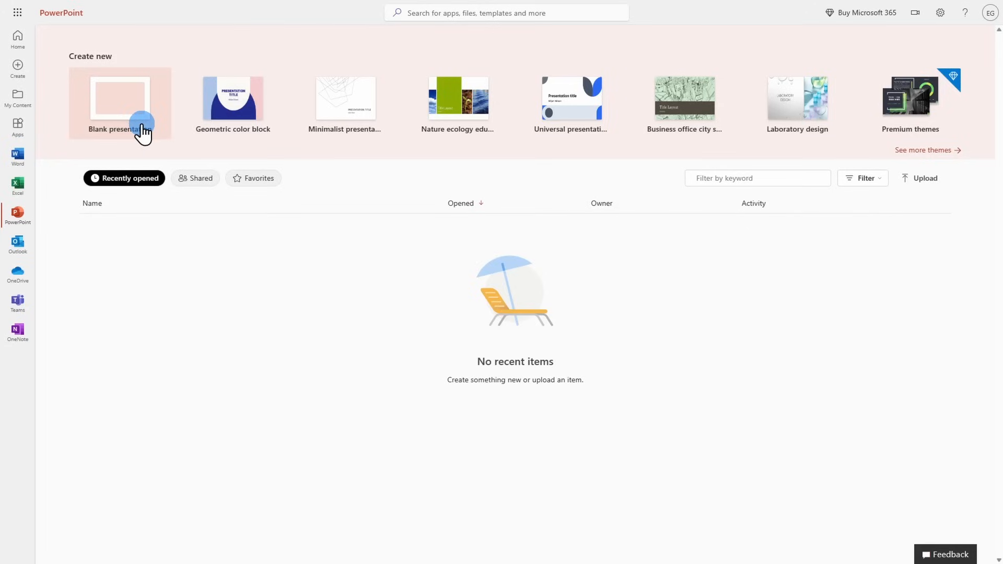
mouse_move(512, 128)
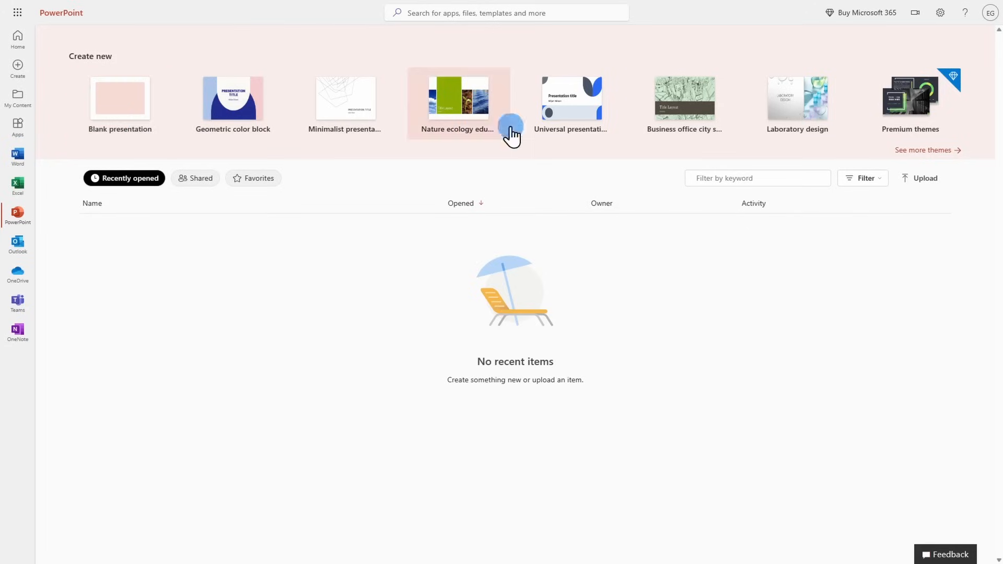
mouse_move(979, 83)
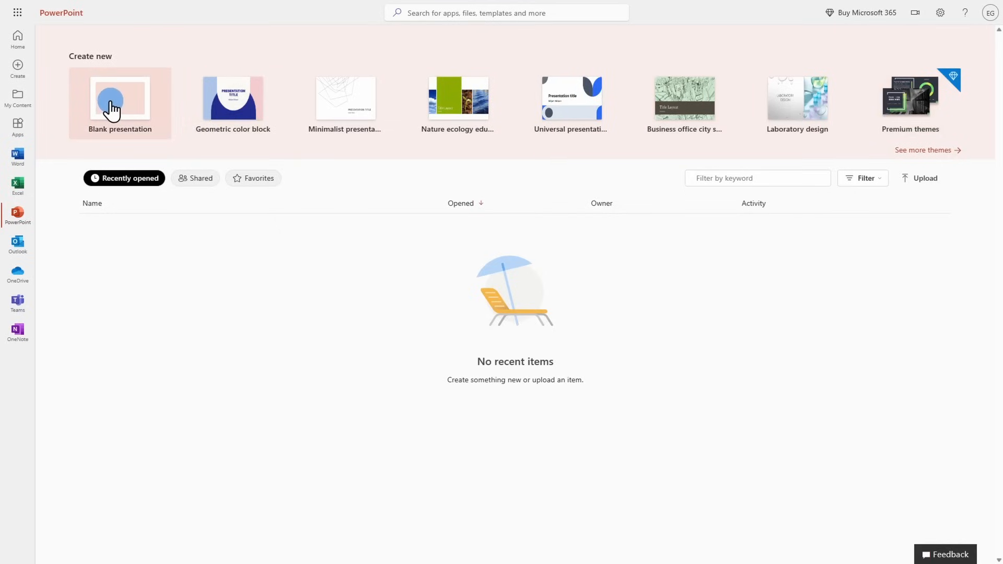
Create a new blank presentation with an empty title slide and show its file options
left_click(119, 99)
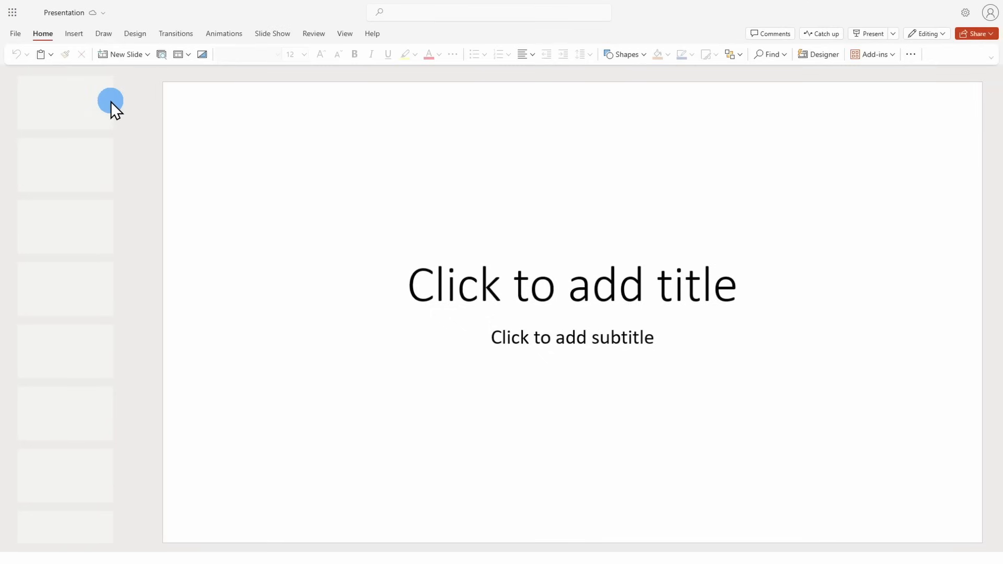
left_click(65, 105)
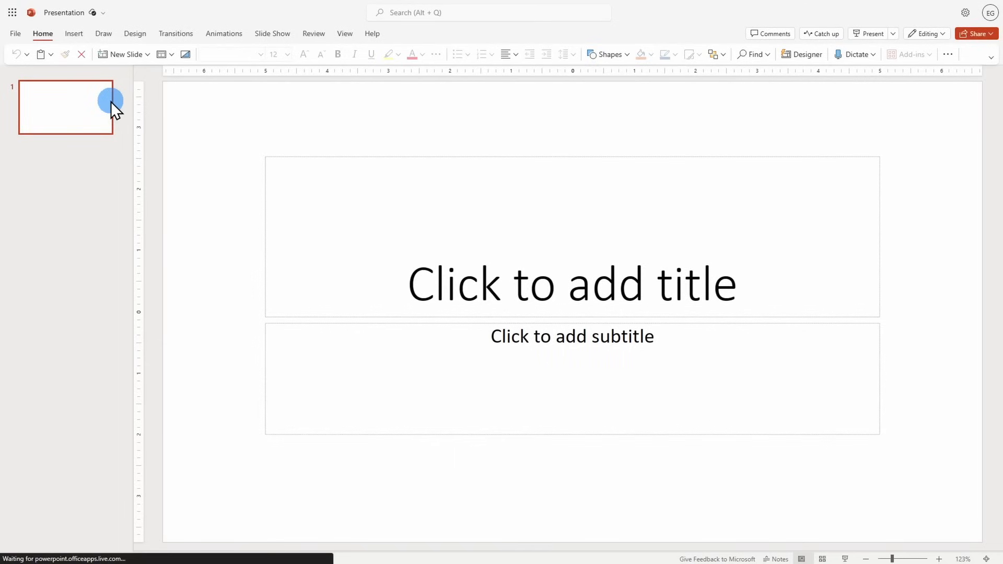
left_click(806, 53)
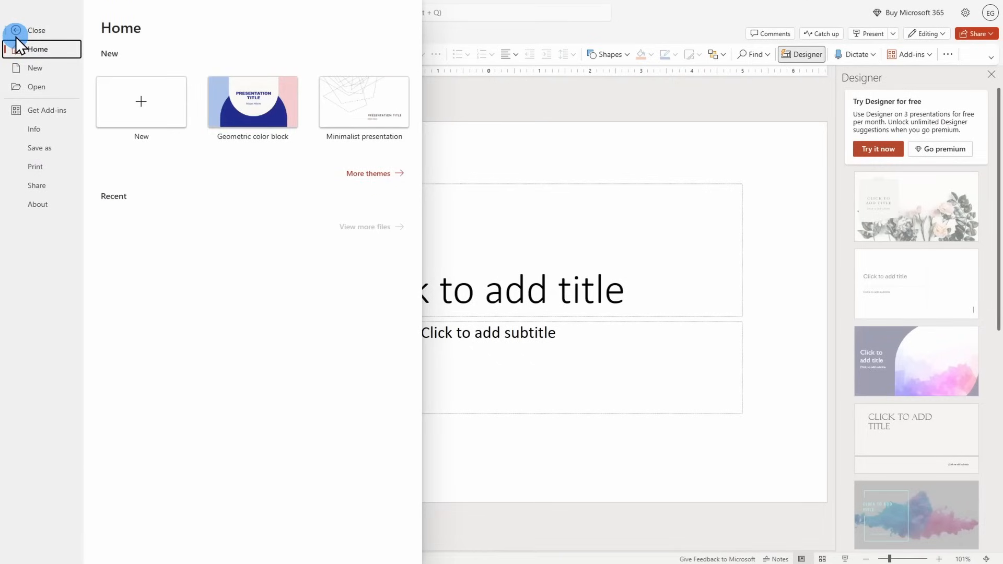
Show the Save as choices for the new presentation (copy, PDF, ODP, images)
left_click(38, 147)
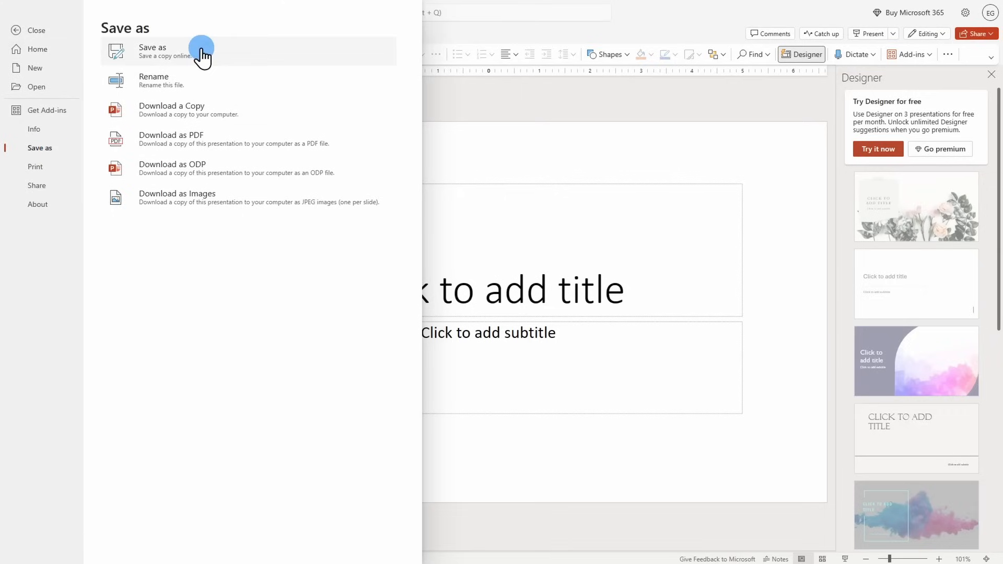
mouse_move(210, 109)
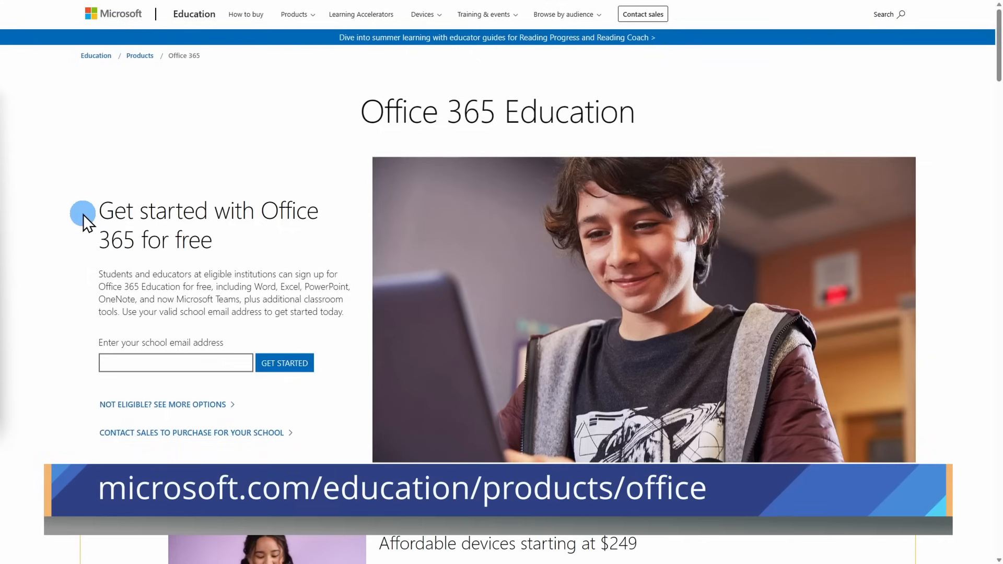
mouse_move(73, 354)
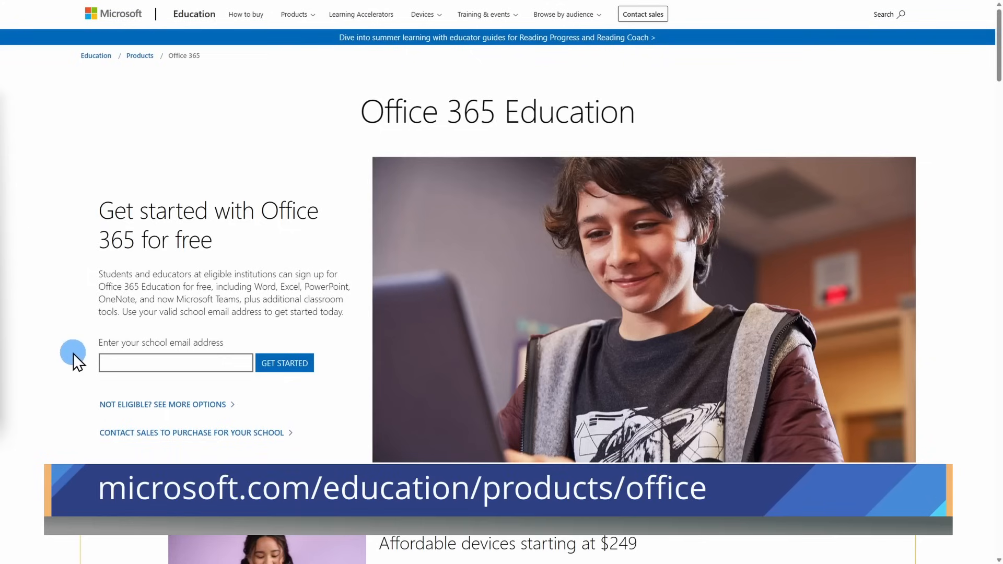